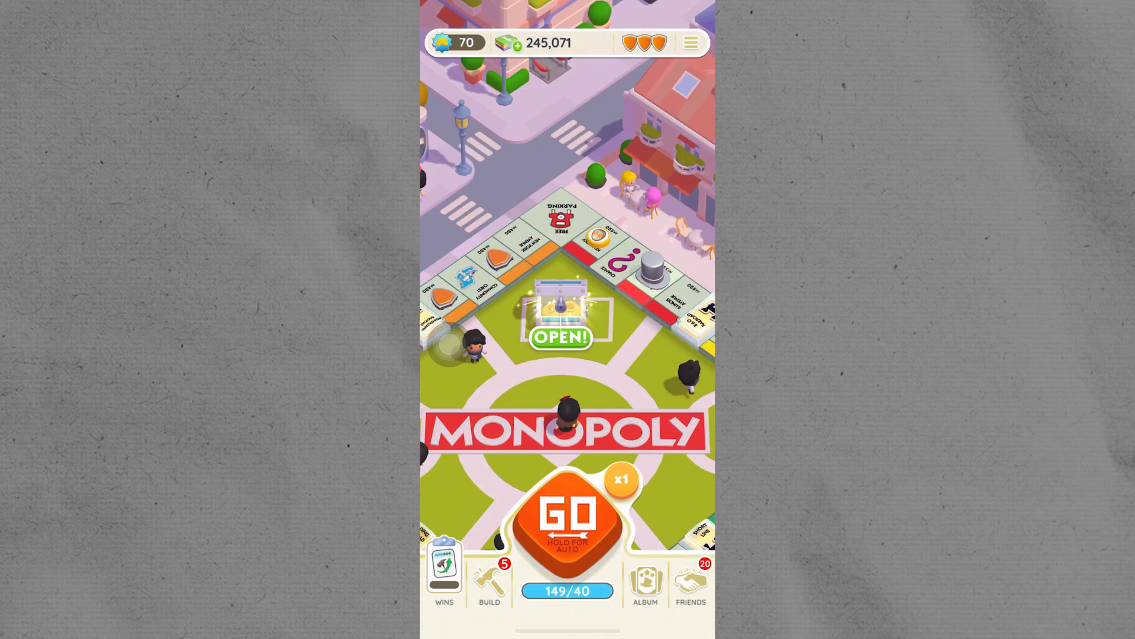
- Roll the dice nine times, raising cash to about 250,000 and landing on Go To Jail
{"action": "left_click", "coordinate": [567, 518]}
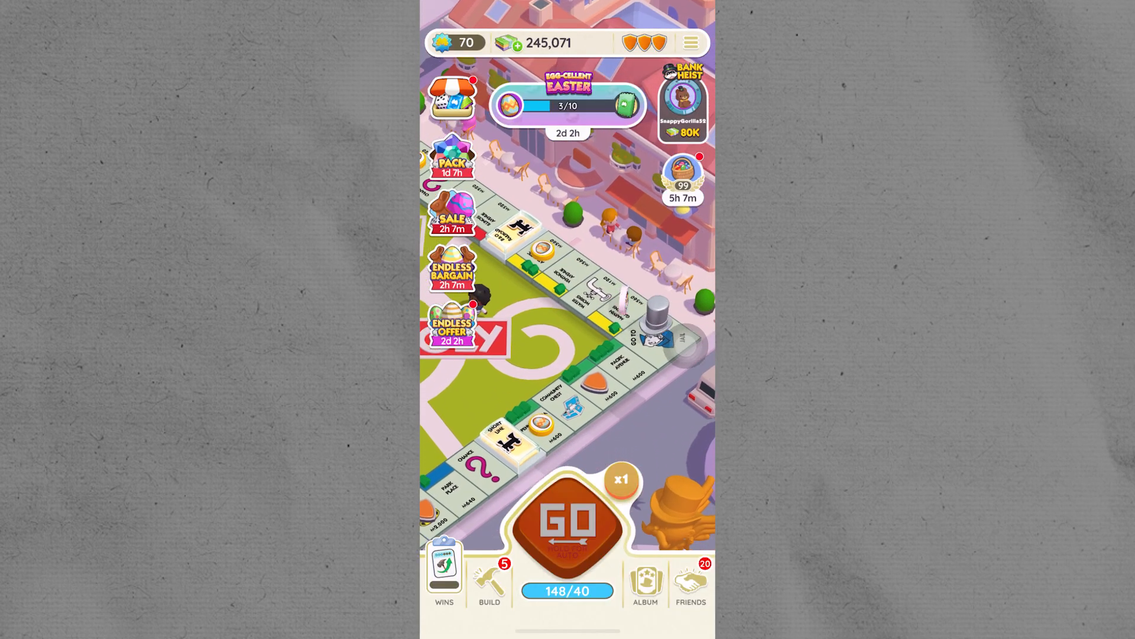
{"action": "left_click", "coordinate": [568, 519]}
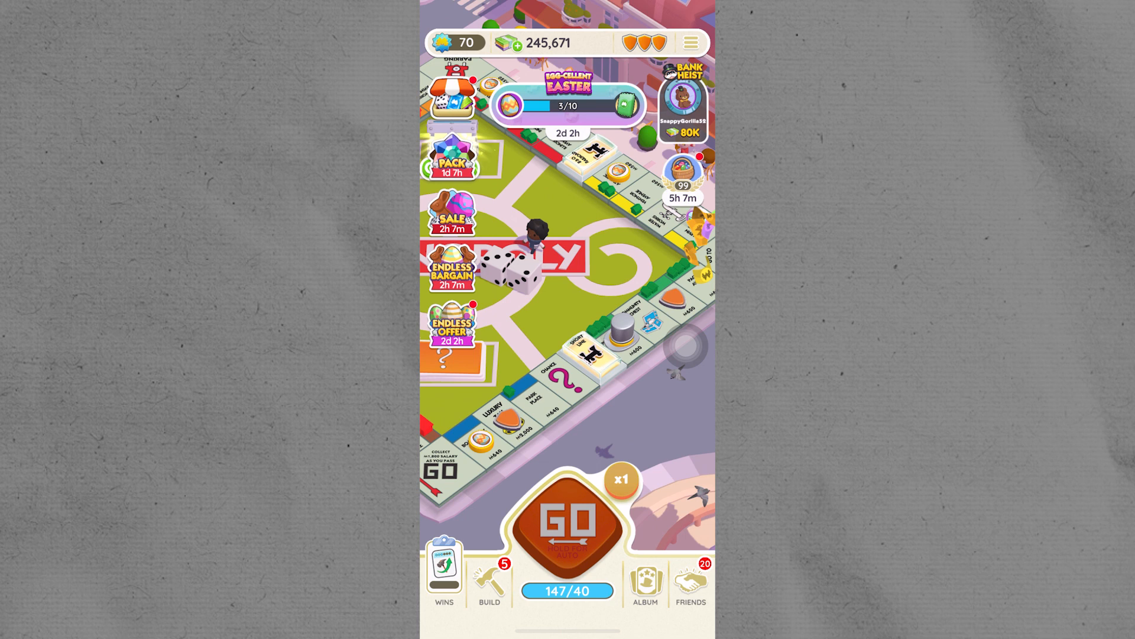
{"action": "left_click", "coordinate": [568, 518]}
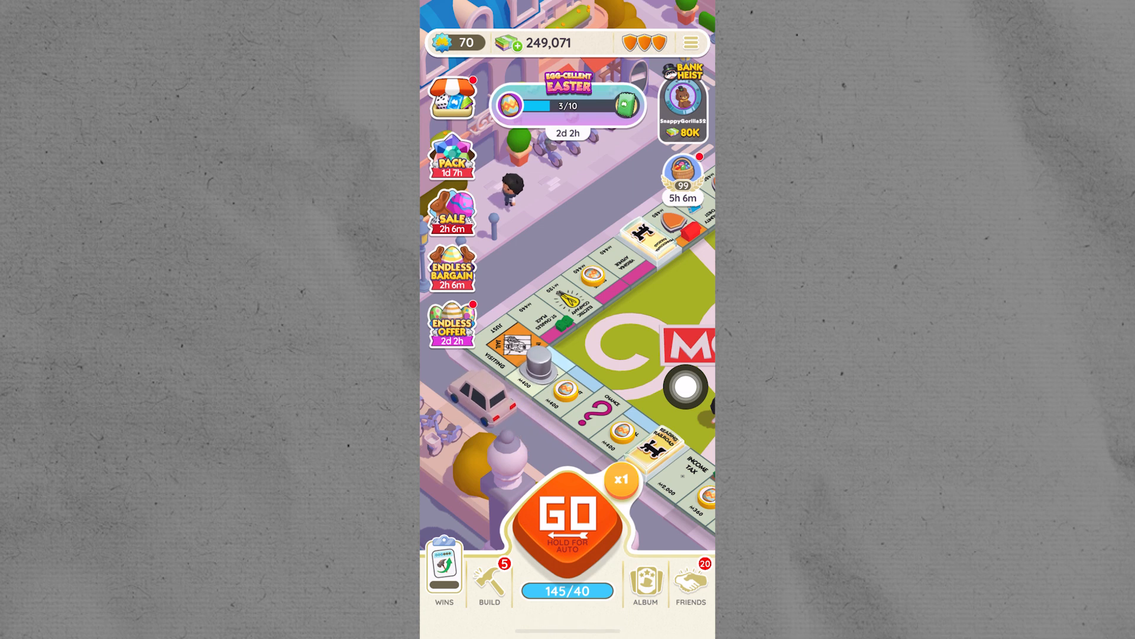
{"action": "left_click", "coordinate": [568, 518]}
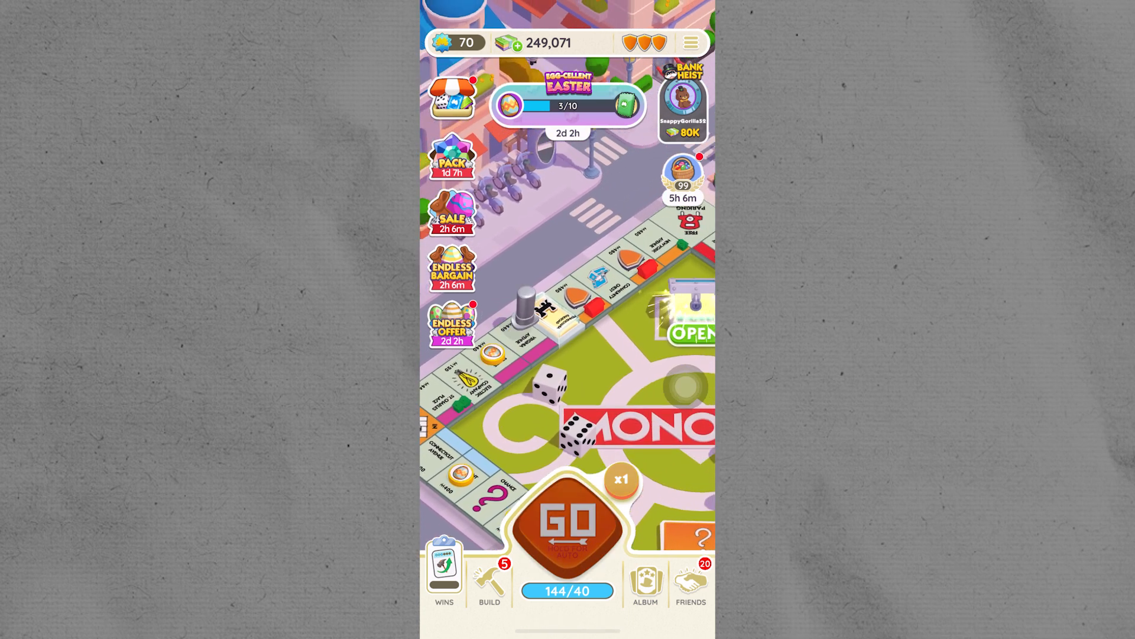
{"action": "left_click", "coordinate": [567, 521]}
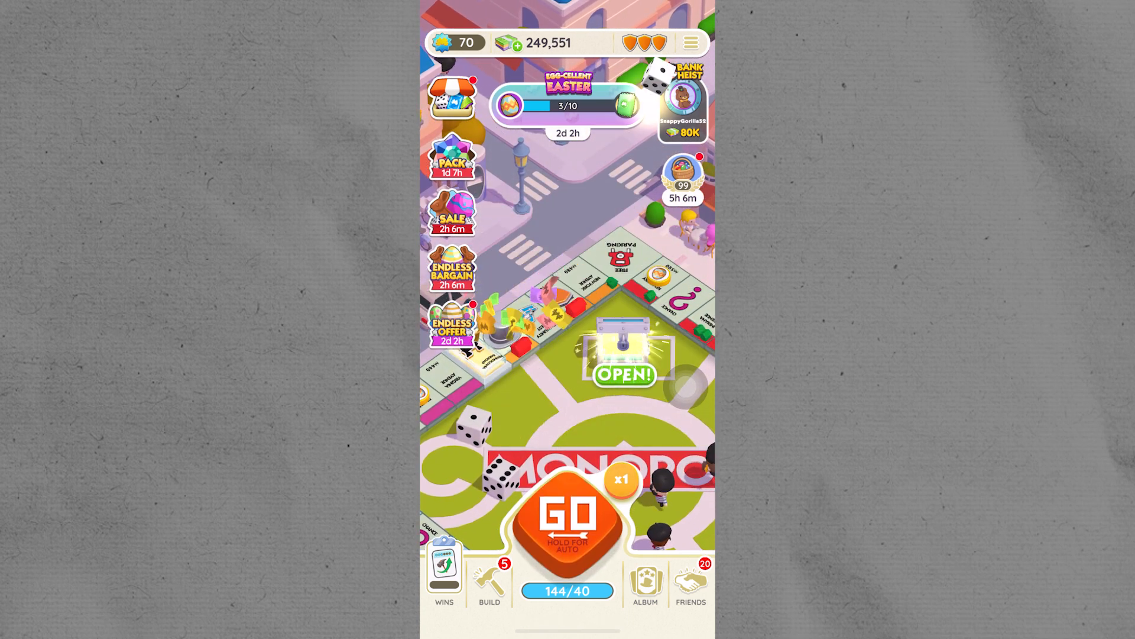
{"action": "left_click", "coordinate": [567, 518]}
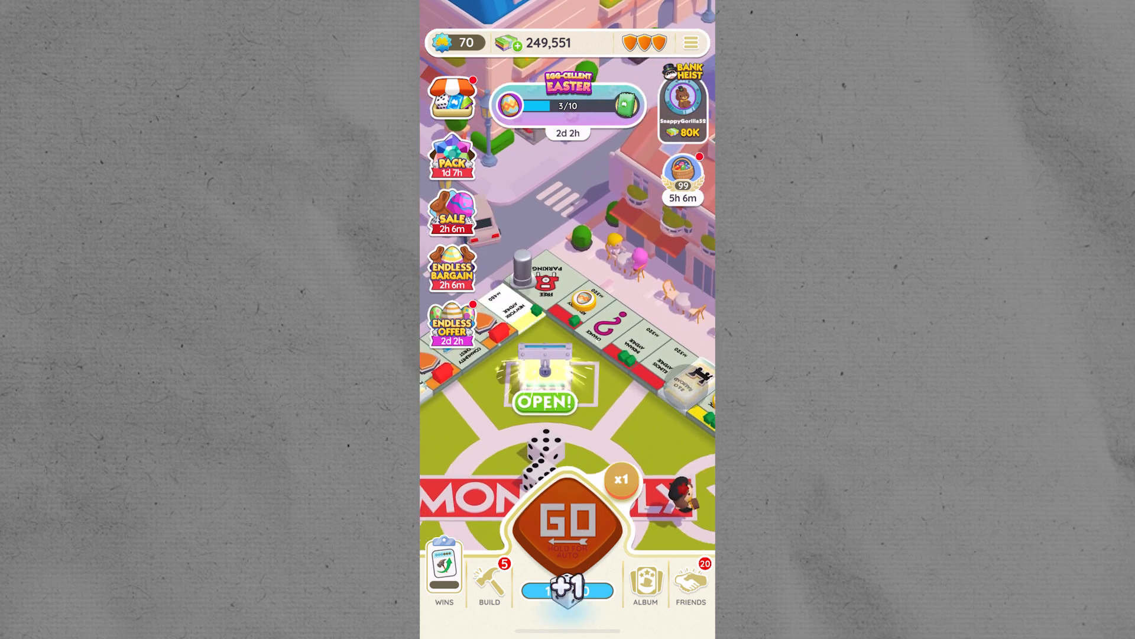
{"action": "left_click", "coordinate": [567, 522]}
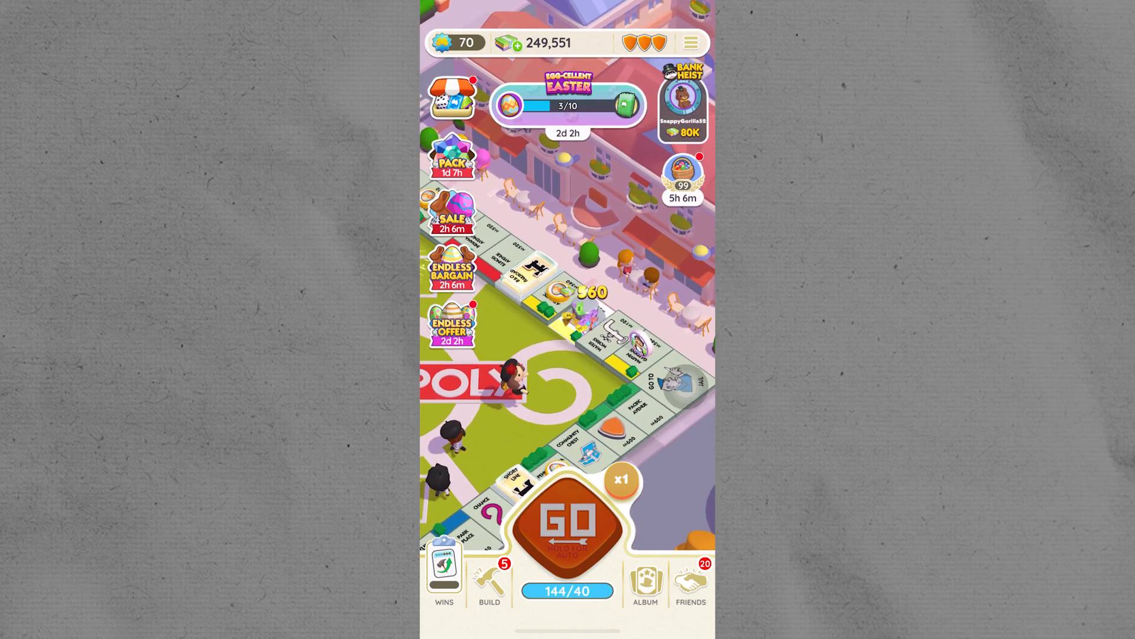
{"action": "left_click", "coordinate": [568, 520]}
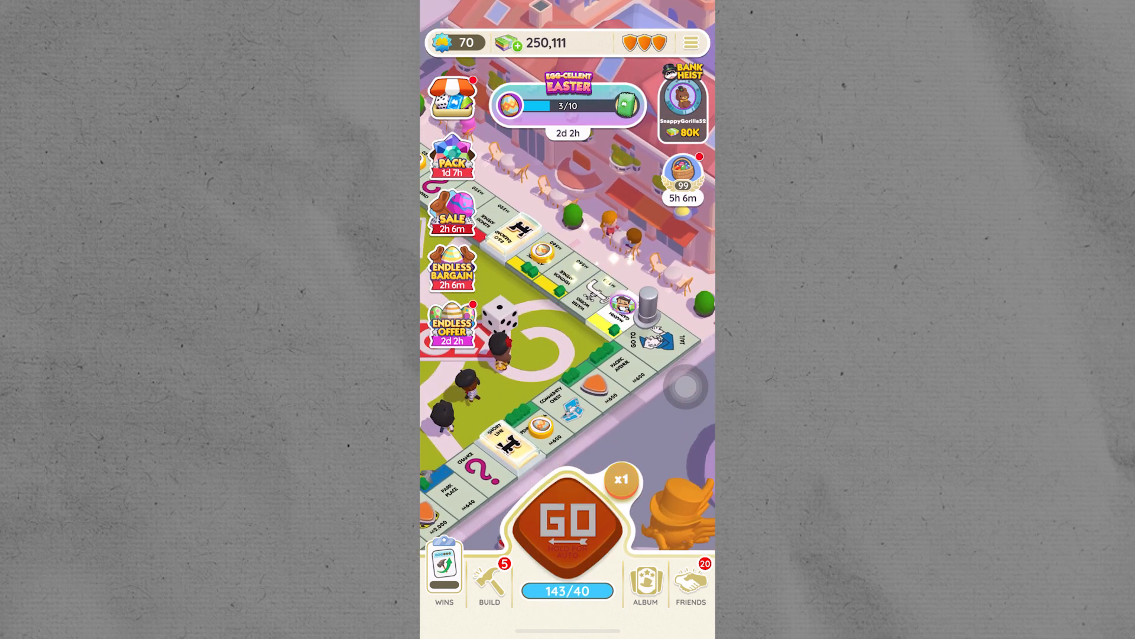
{"action": "left_click", "coordinate": [567, 518]}
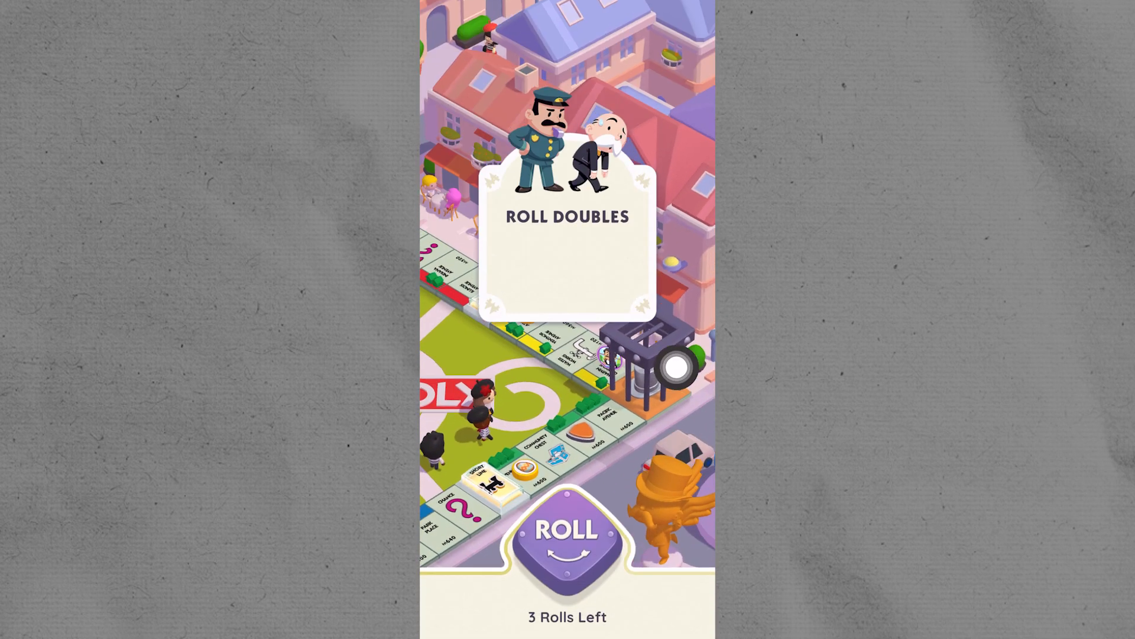
- Attempt two jail rolls for doubles
{"action": "left_click", "coordinate": [567, 531]}
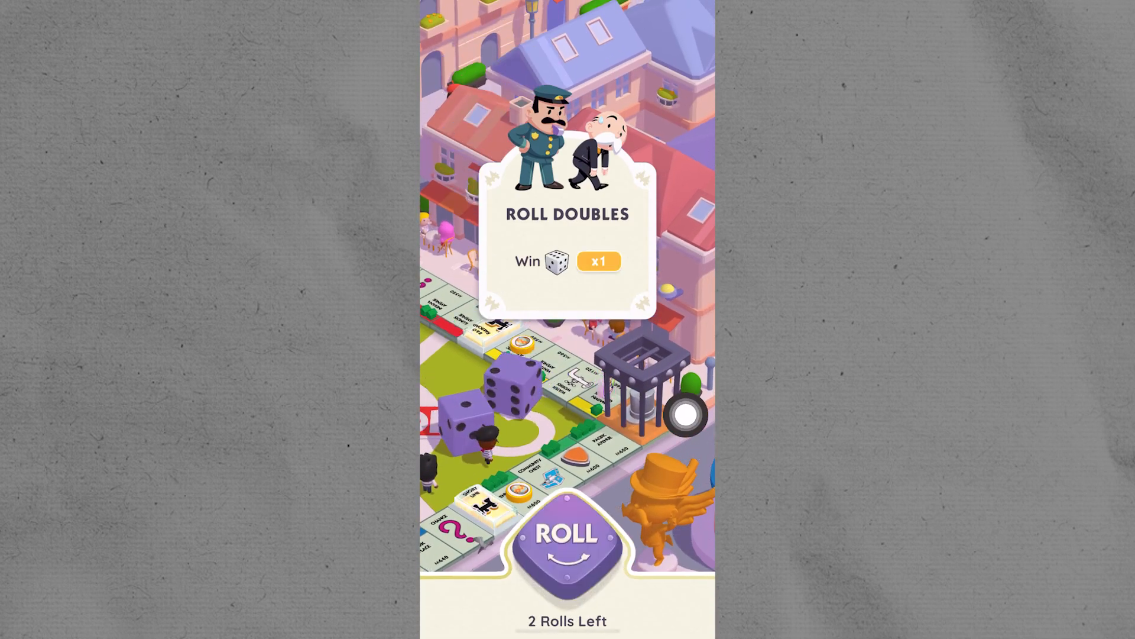
{"action": "left_click", "coordinate": [567, 539]}
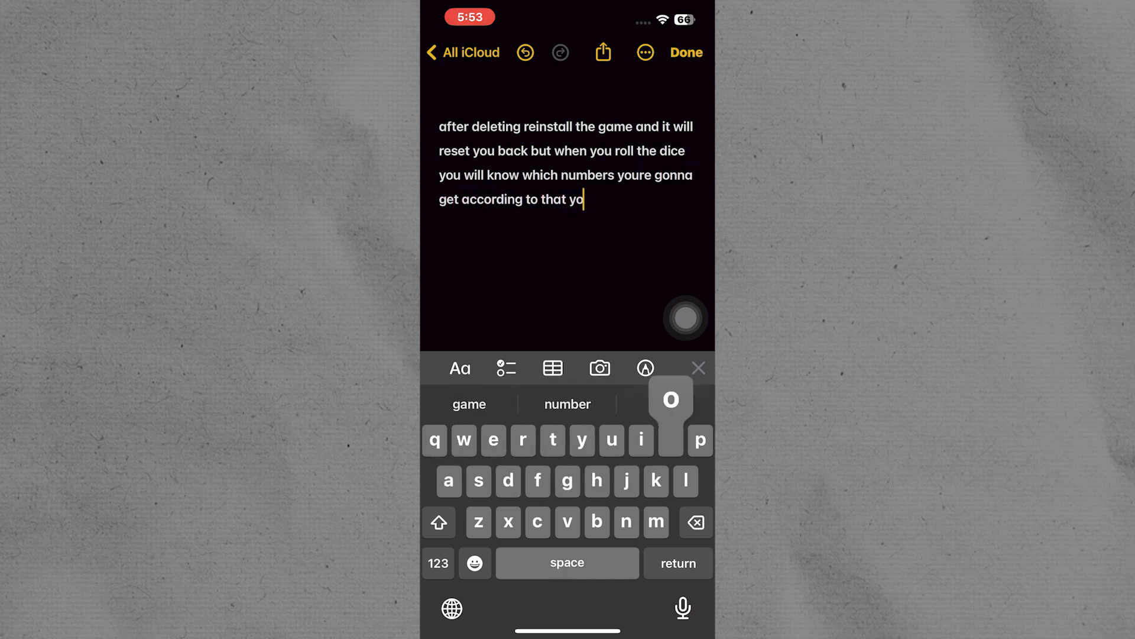
- Add 'u can set up thr amount of dice' to the note and tap Done
{"action": "type", "text": "u can set"}
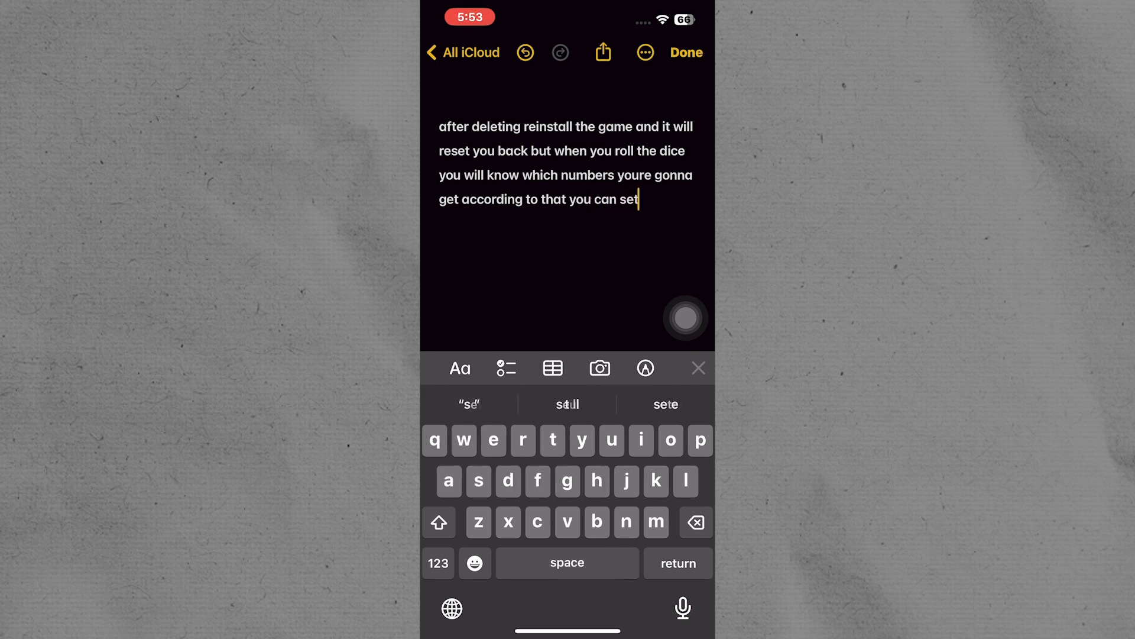
{"action": "type", "text": "up thr amount of dice"}
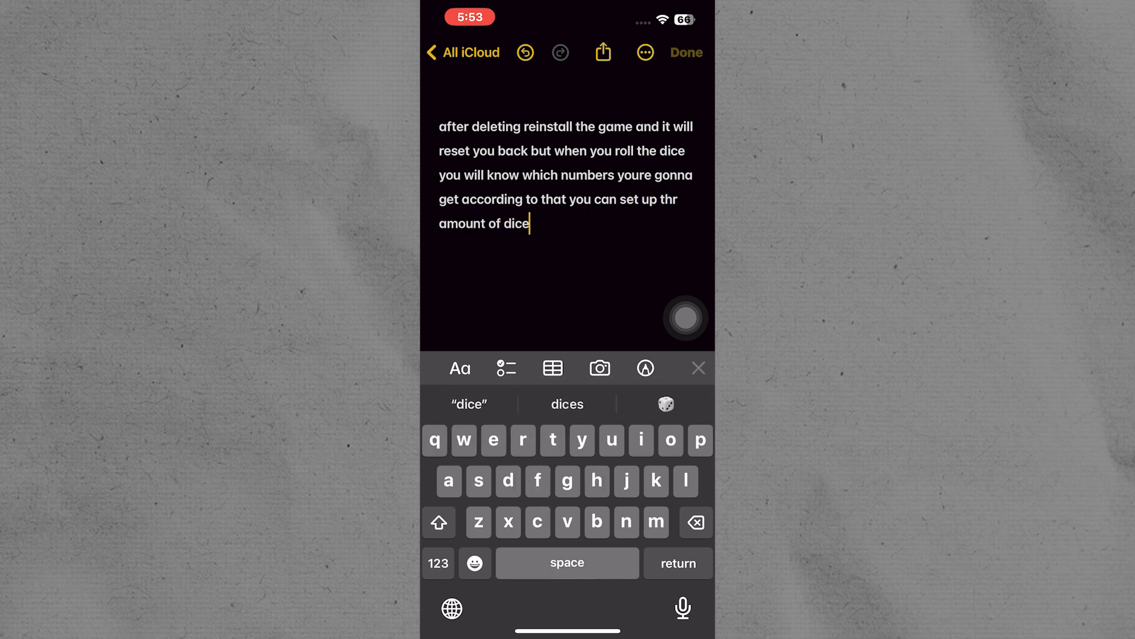
{"action": "left_click", "coordinate": [684, 52]}
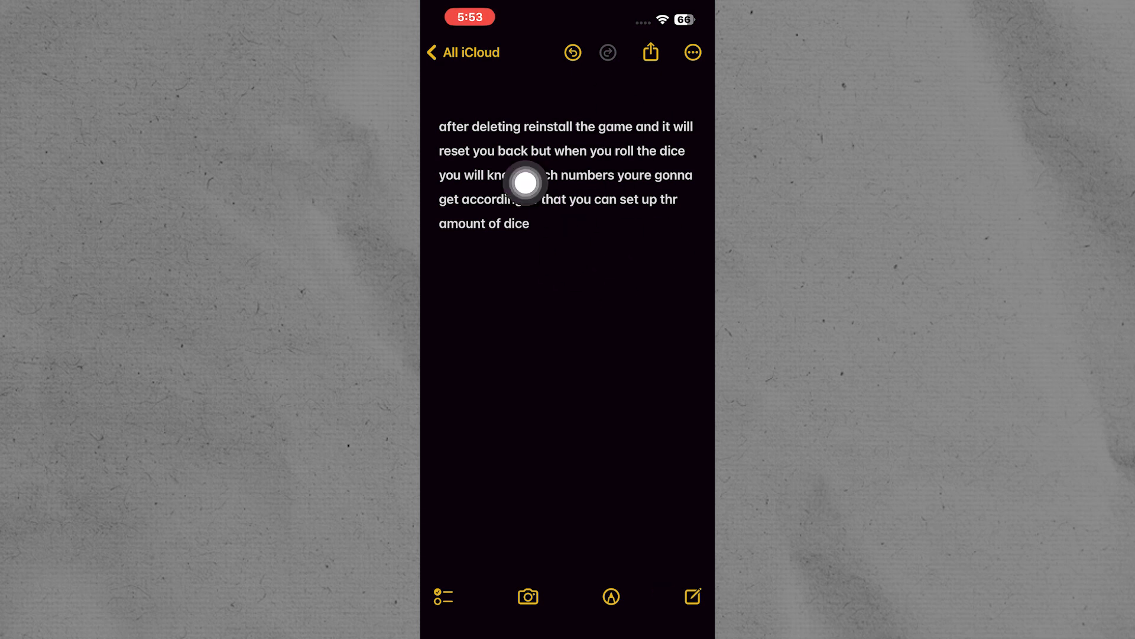
{"action": "mouse_move", "coordinate": [610, 155]}
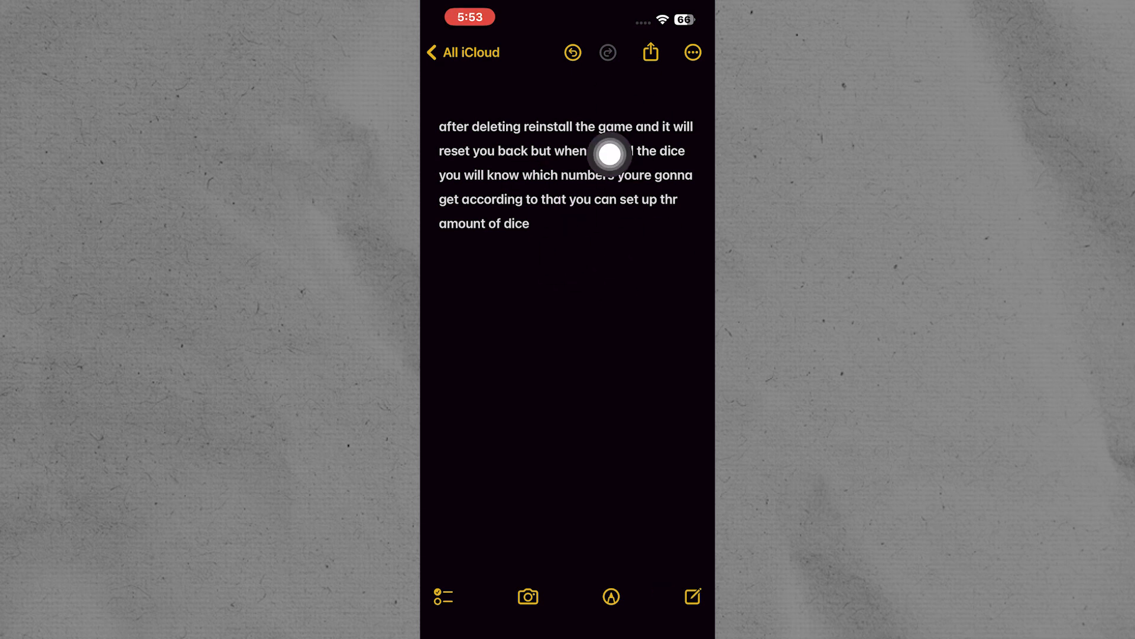